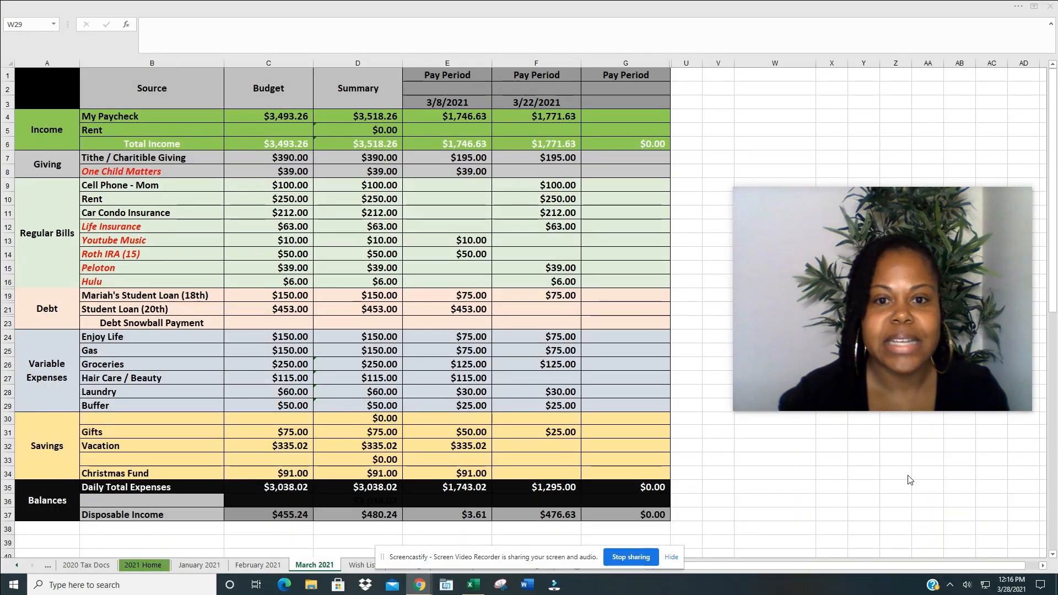
{"action": "mouse_move", "coordinate": [941, 508]}
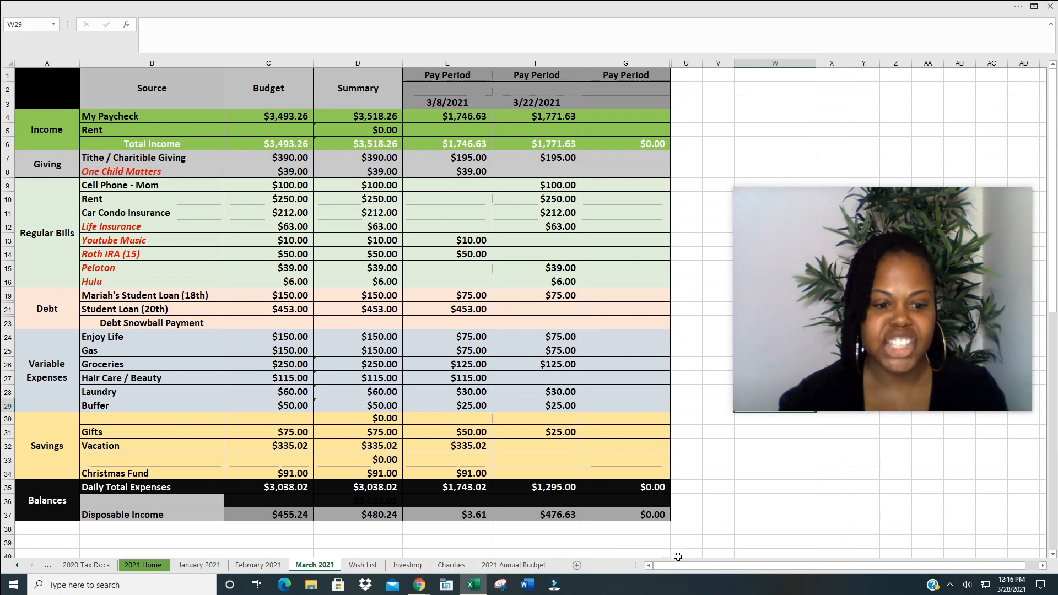
{"action": "mouse_move", "coordinate": [647, 554]}
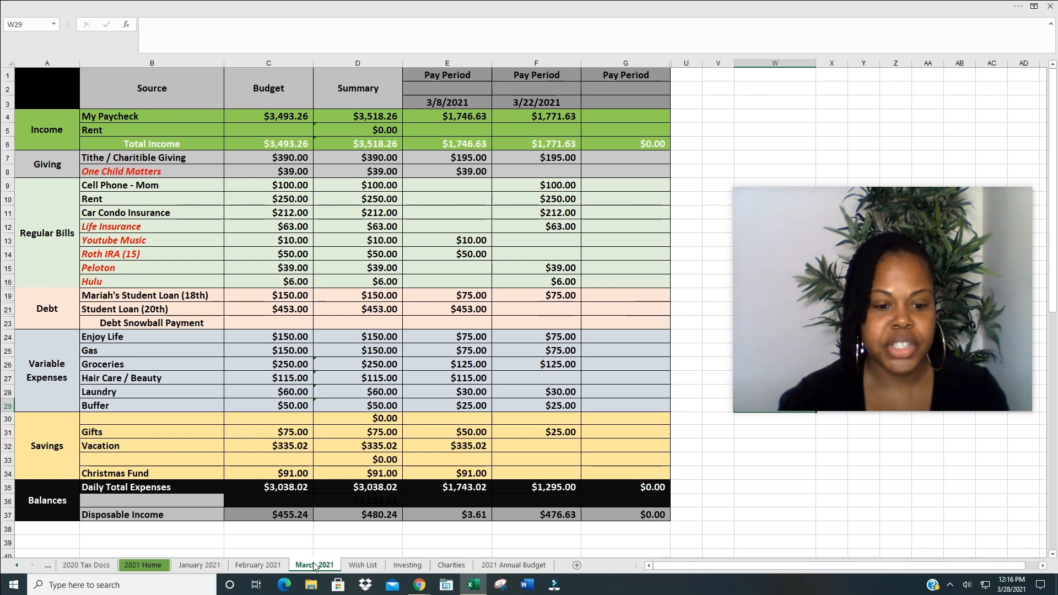
Step: Duplicate the March 2021 sheet with Move or Copy and name the copy April 2021
{"action": "right_click", "coordinate": [313, 565]}
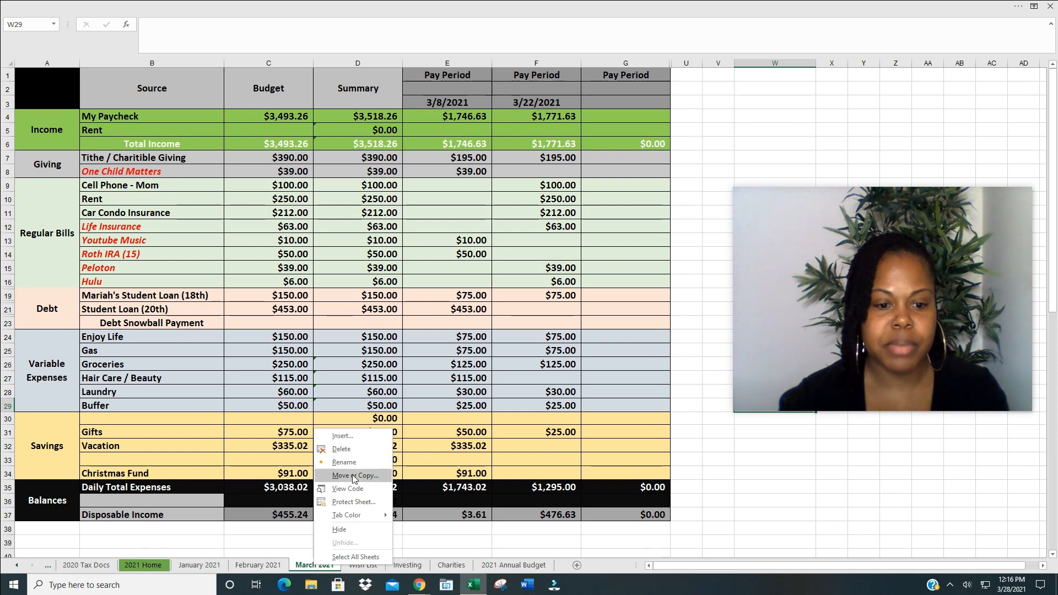
{"action": "left_click", "coordinate": [354, 475]}
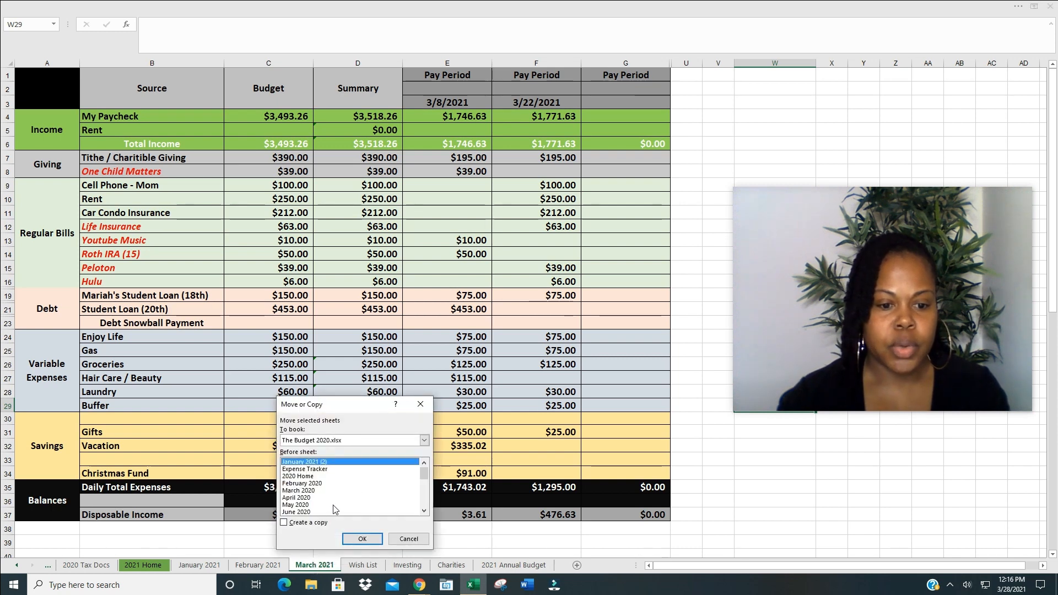
{"action": "left_click", "coordinate": [283, 523]}
{"action": "type", "text": "Ap"}
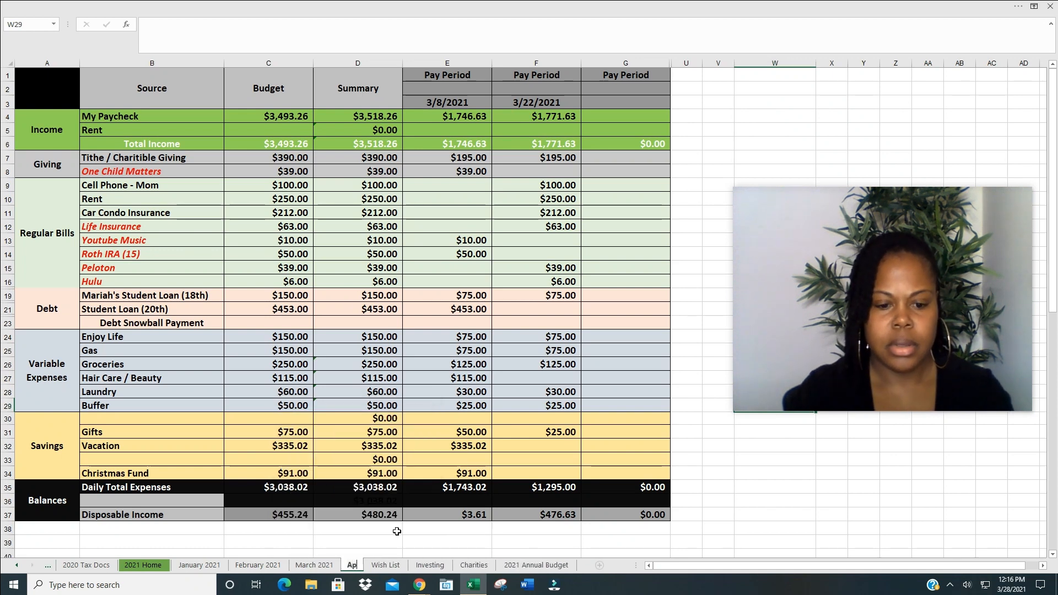
{"action": "left_click", "coordinate": [351, 565]}
{"action": "type", "text": "ril 2021"}
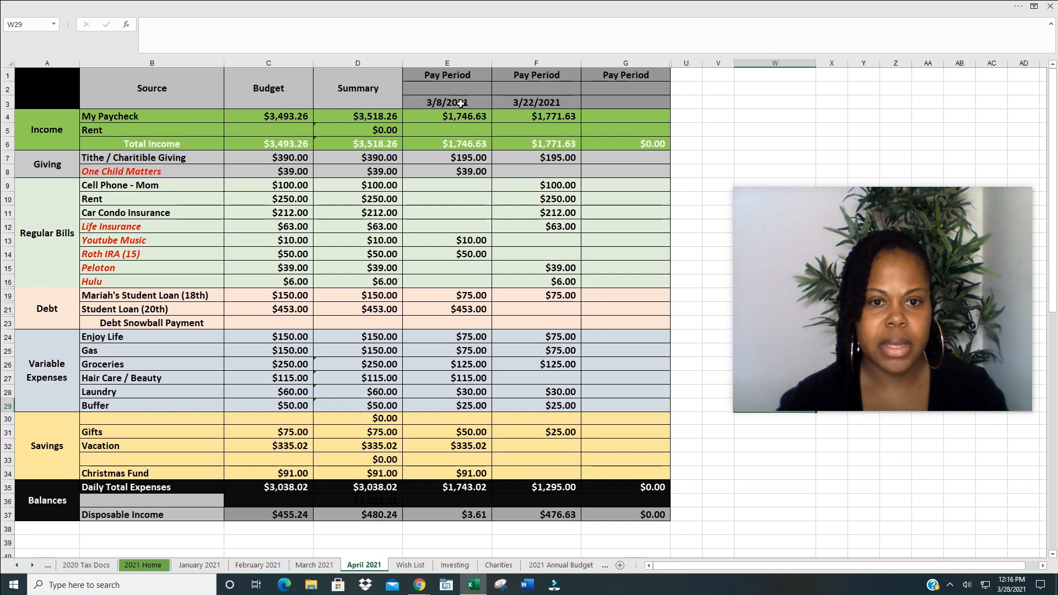
Step: Change the two pay period dates to 4/5/2021 and 4/19/2021
{"action": "left_click", "coordinate": [446, 102]}
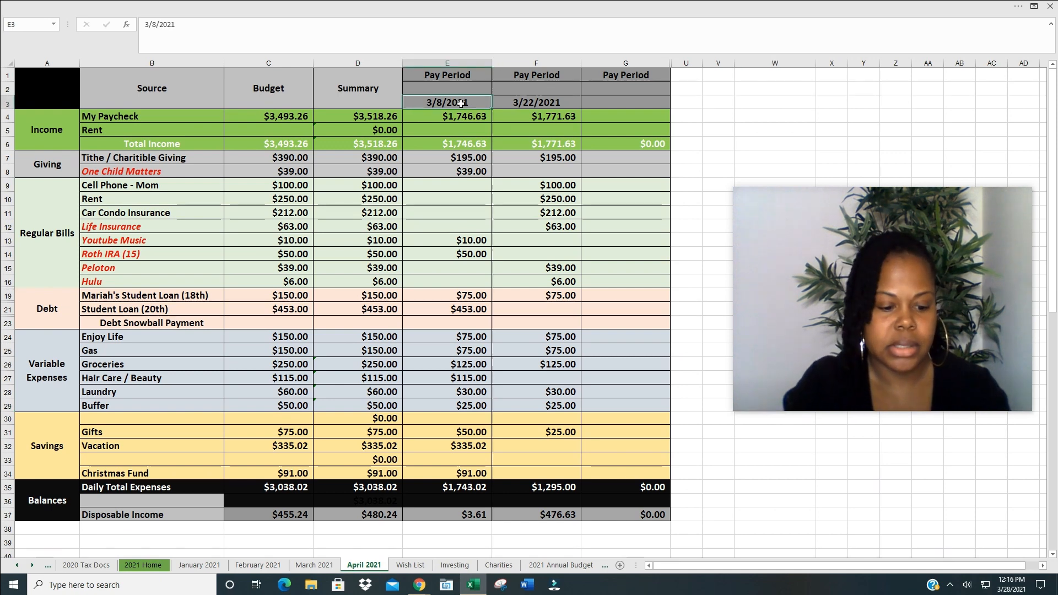
{"action": "type", "text": "4/"}
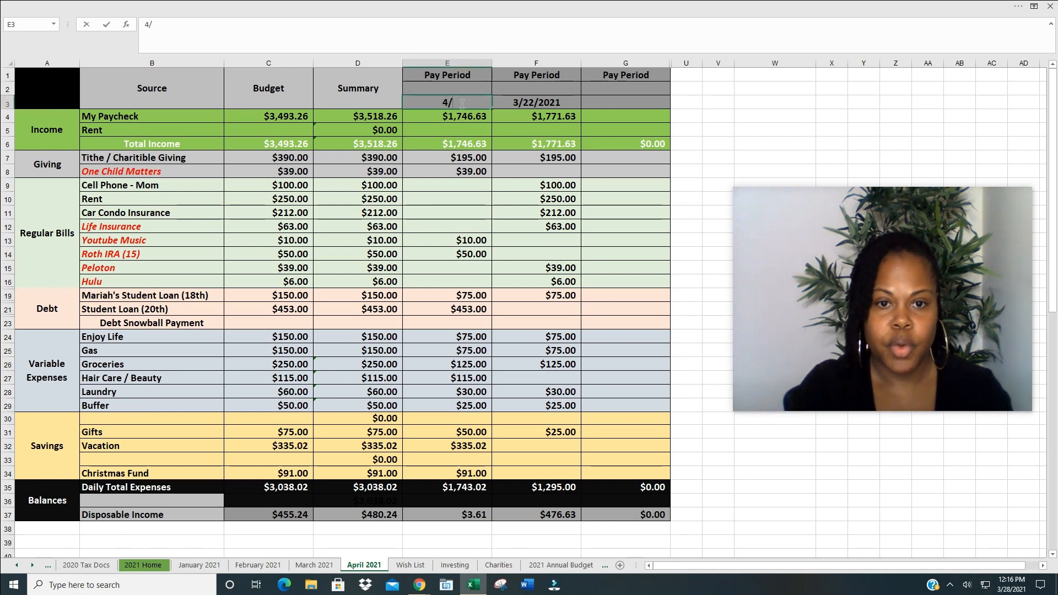
{"action": "left_click", "coordinate": [536, 102]}
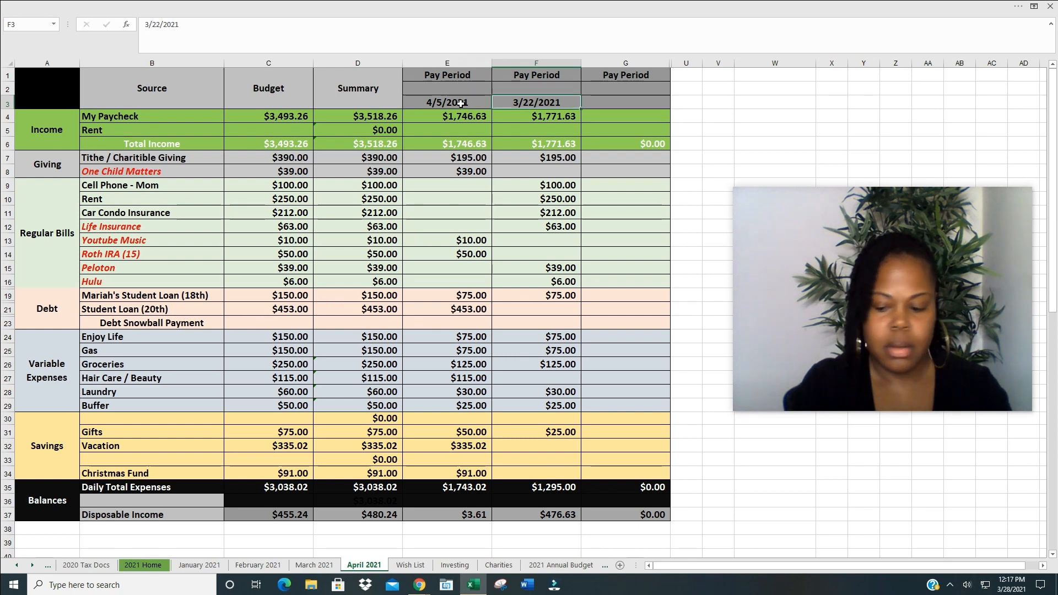
{"action": "type", "text": "3/19/"}
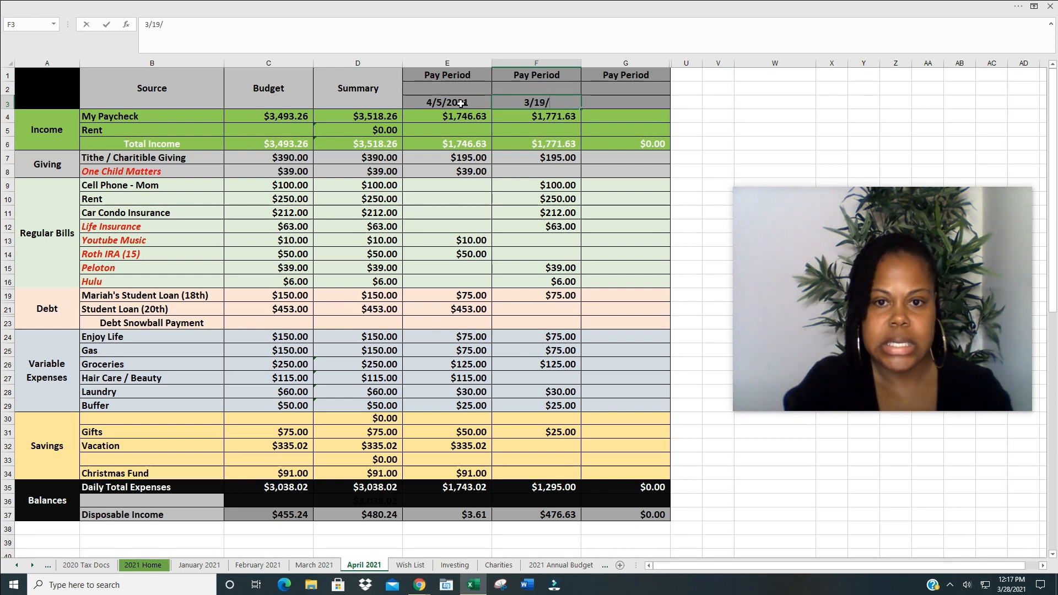
{"action": "type", "text": "2"}
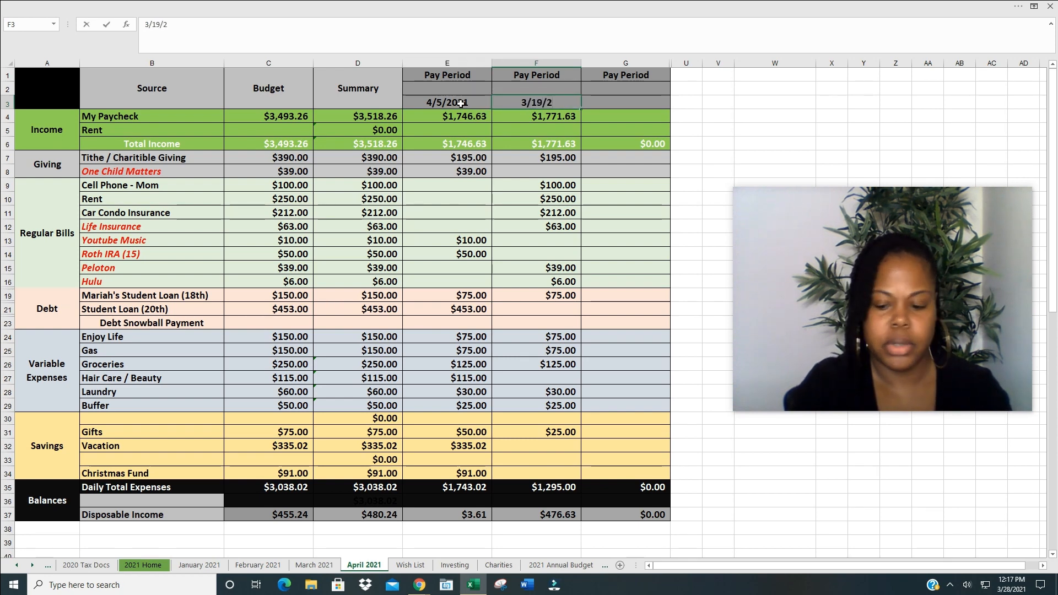
{"action": "type", "text": "4/19"}
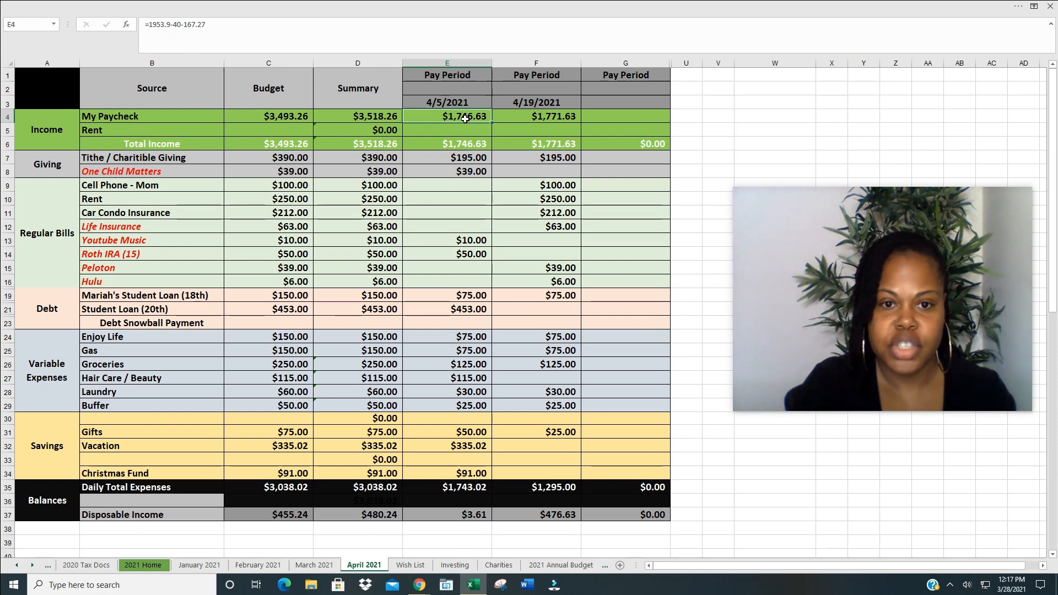
Step: Enter $1,771.63 as the first April paycheck and $3,543.26 as the paycheck budget
{"action": "type", "text": "1771"}
{"action": "left_click", "coordinate": [269, 117]}
{"action": "type", "text": "3"}
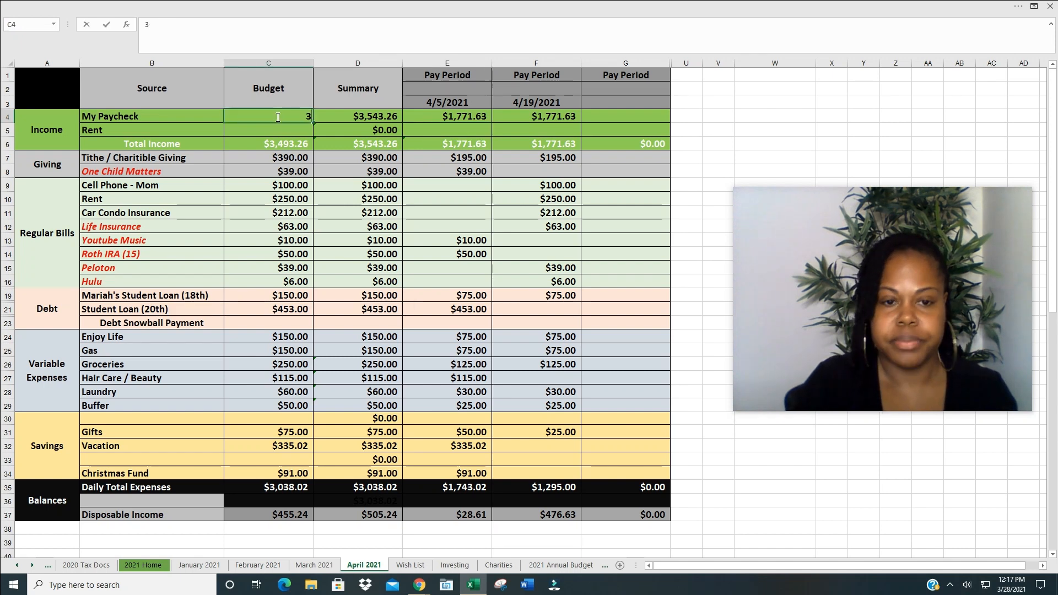
{"action": "key", "text": "Return"}
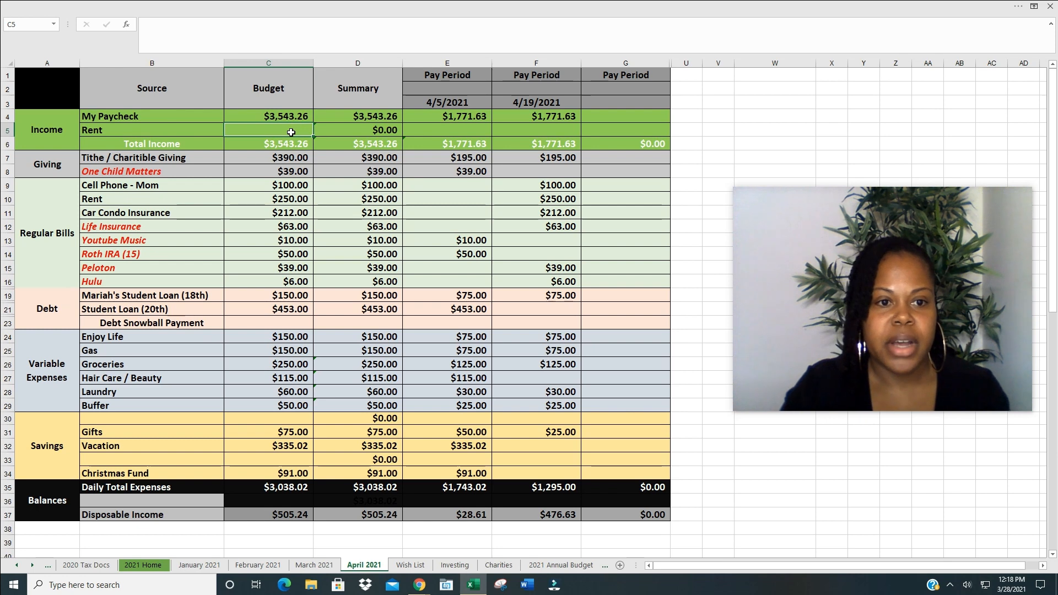
{"action": "mouse_move", "coordinate": [650, 188]}
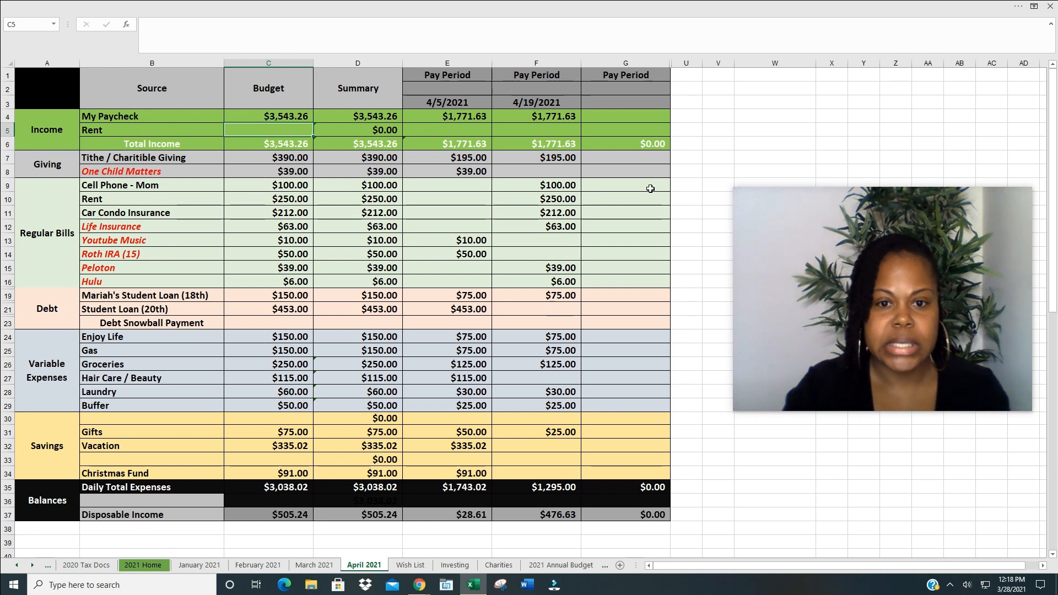
{"action": "mouse_move", "coordinate": [226, 171]}
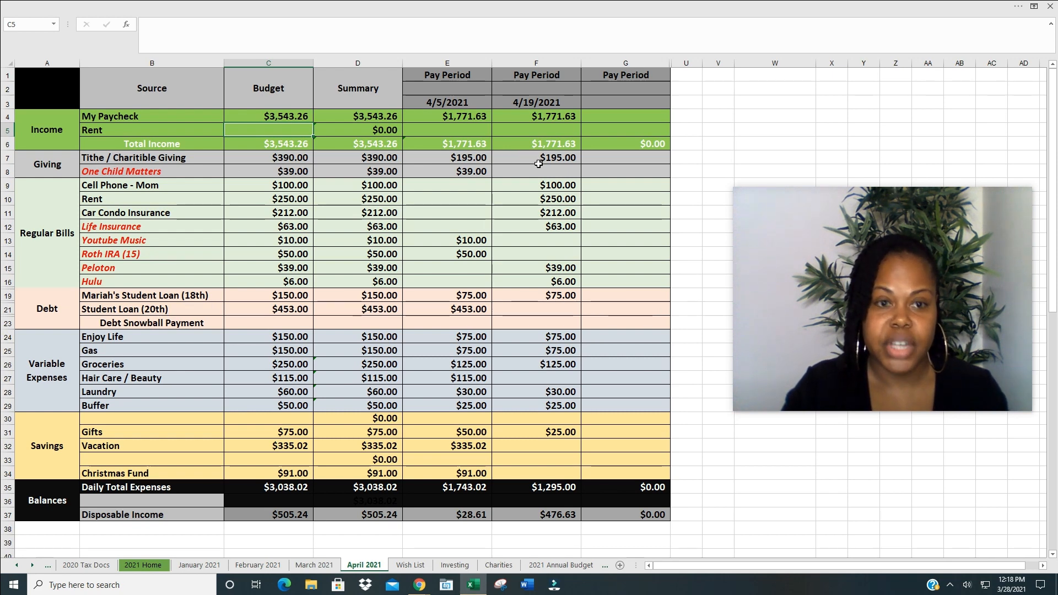
{"action": "mouse_move", "coordinate": [470, 180]}
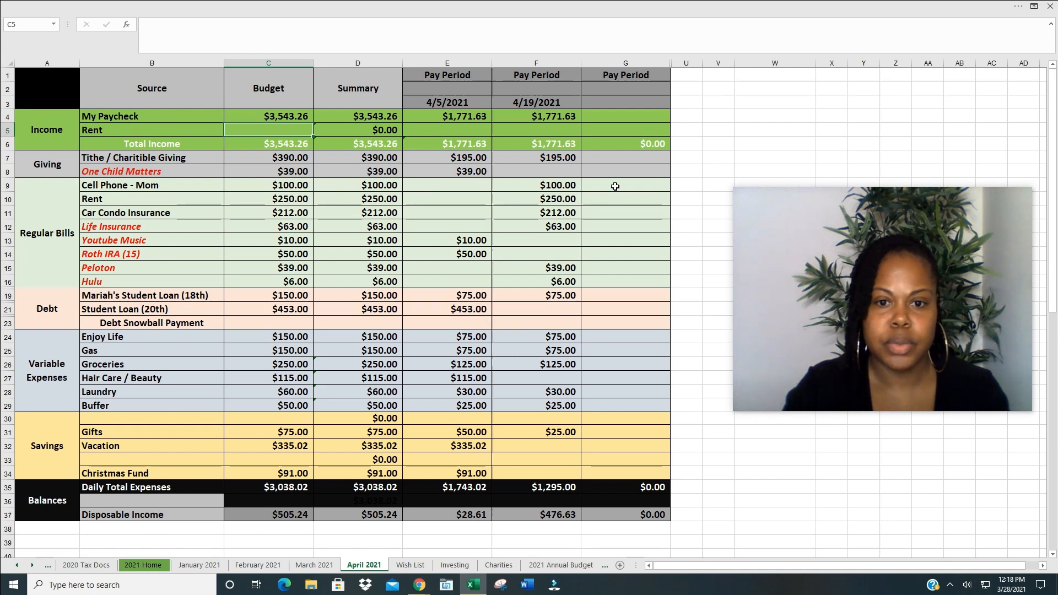
{"action": "mouse_move", "coordinate": [483, 186]}
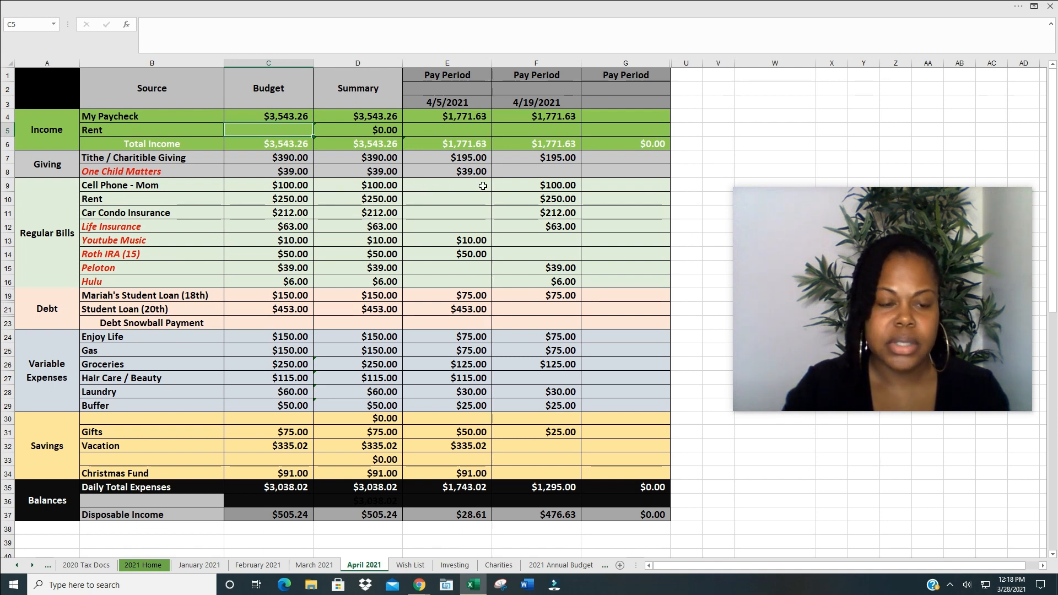
{"action": "mouse_move", "coordinate": [421, 173]}
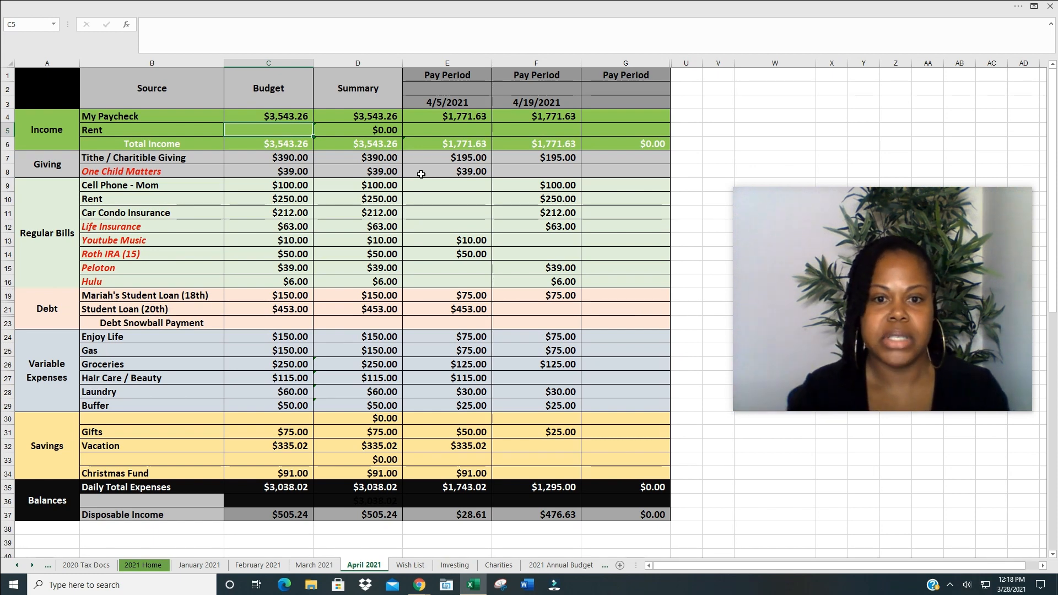
{"action": "mouse_move", "coordinate": [398, 190]}
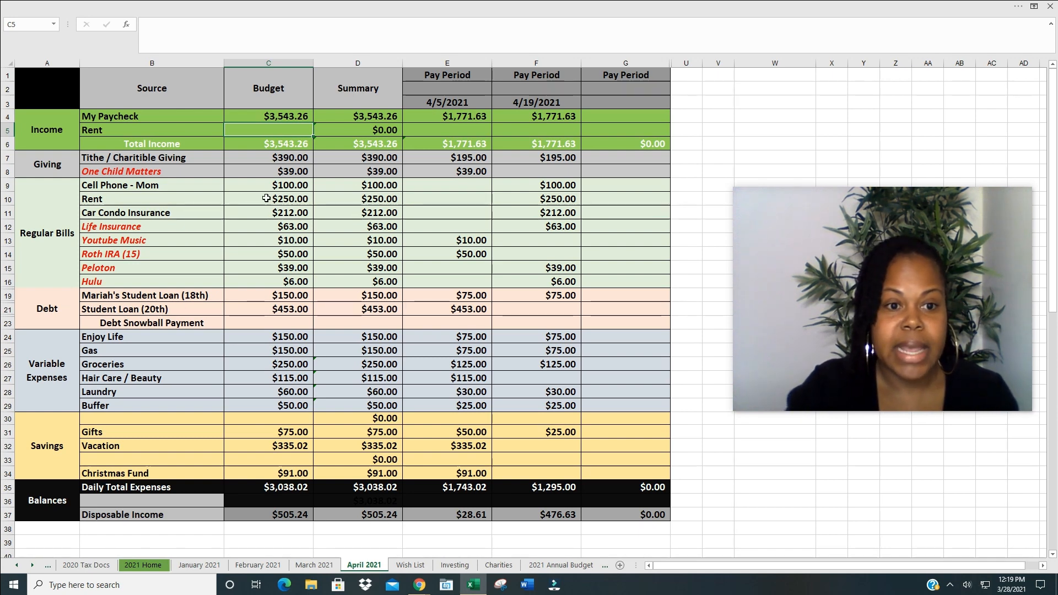
Step: Clear the Rent amounts and set the Youtube Music budget to $12.99
{"action": "left_click", "coordinate": [268, 198]}
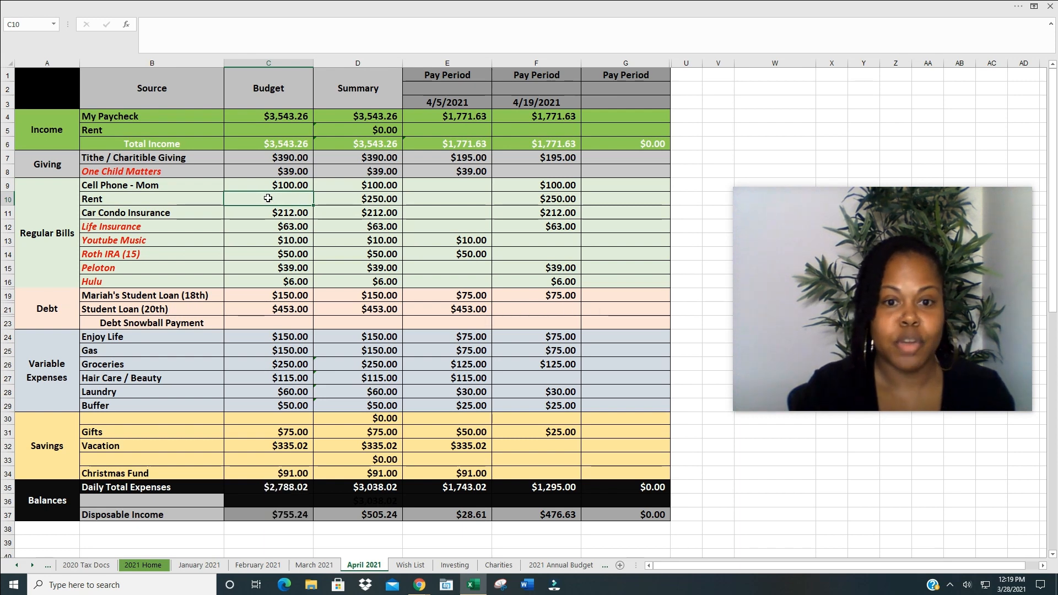
{"action": "left_click", "coordinate": [536, 199]}
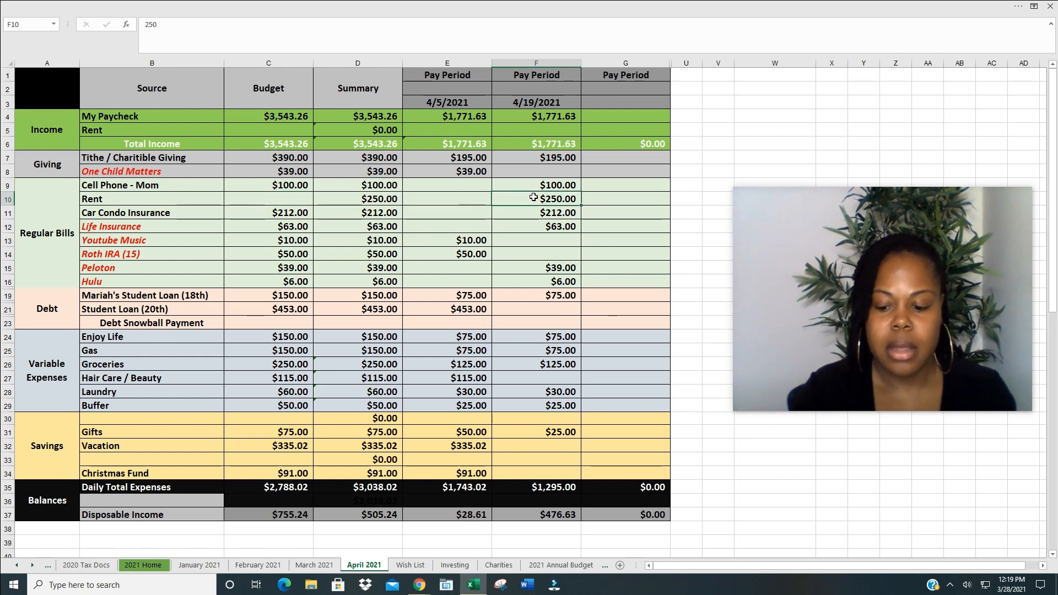
{"action": "key", "text": "Delete"}
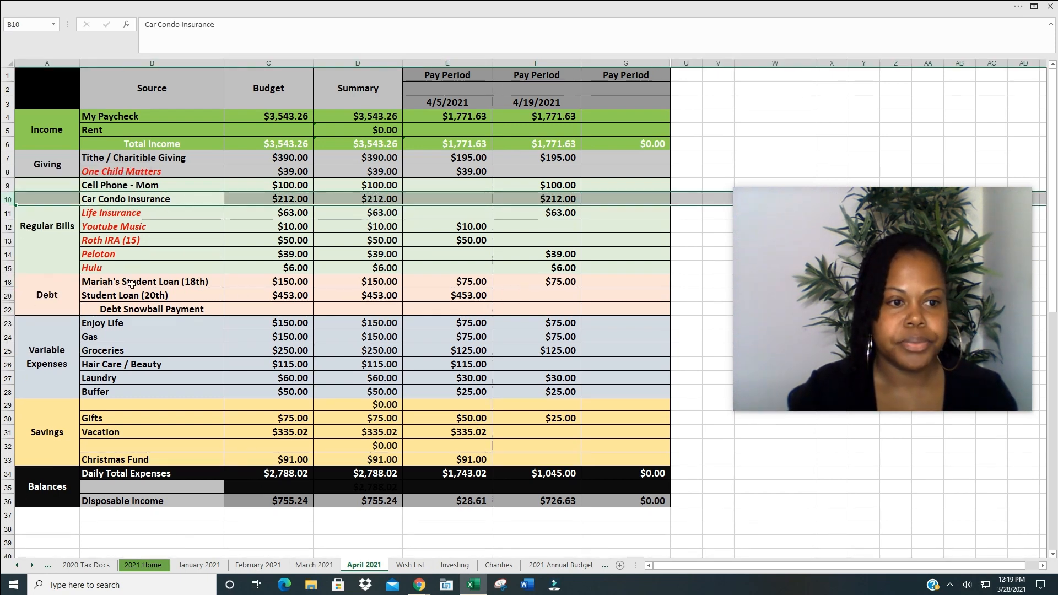
{"action": "mouse_move", "coordinate": [492, 206]}
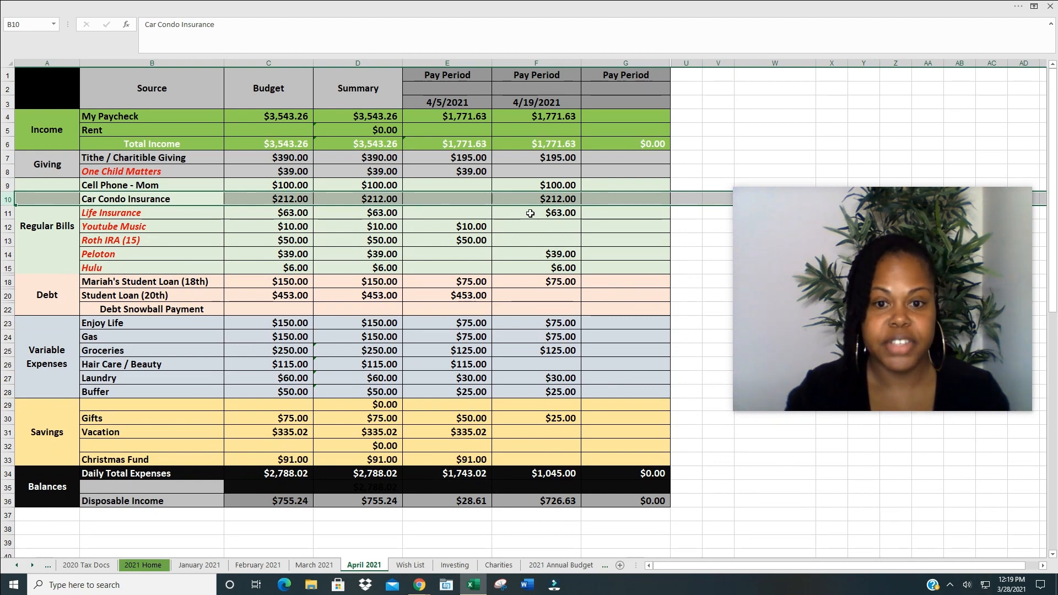
{"action": "mouse_move", "coordinate": [235, 234]}
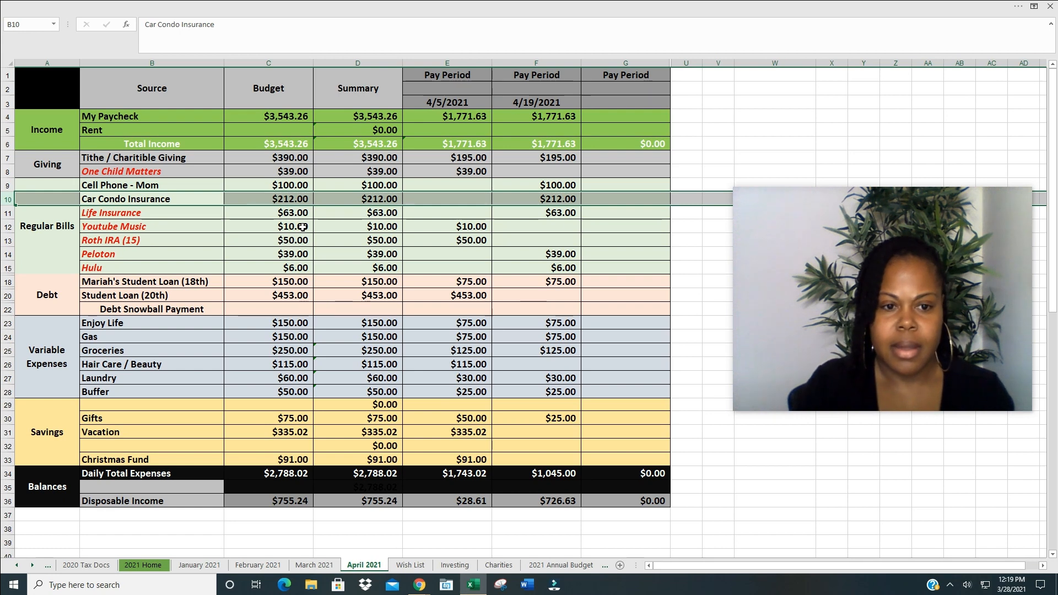
{"action": "left_click", "coordinate": [268, 226]}
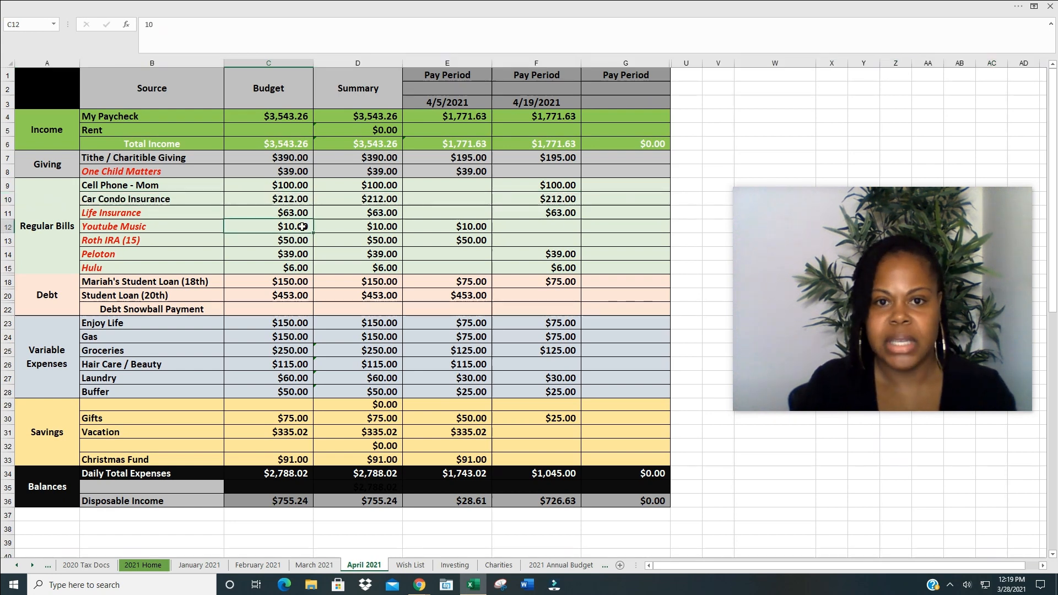
{"action": "type", "text": "12"}
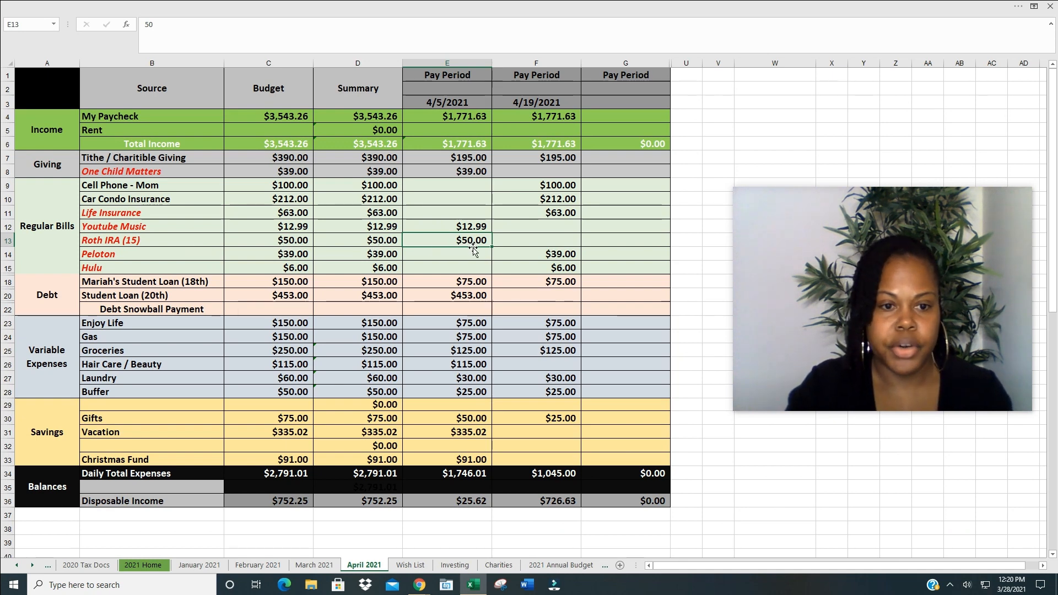
{"action": "mouse_move", "coordinate": [428, 259]}
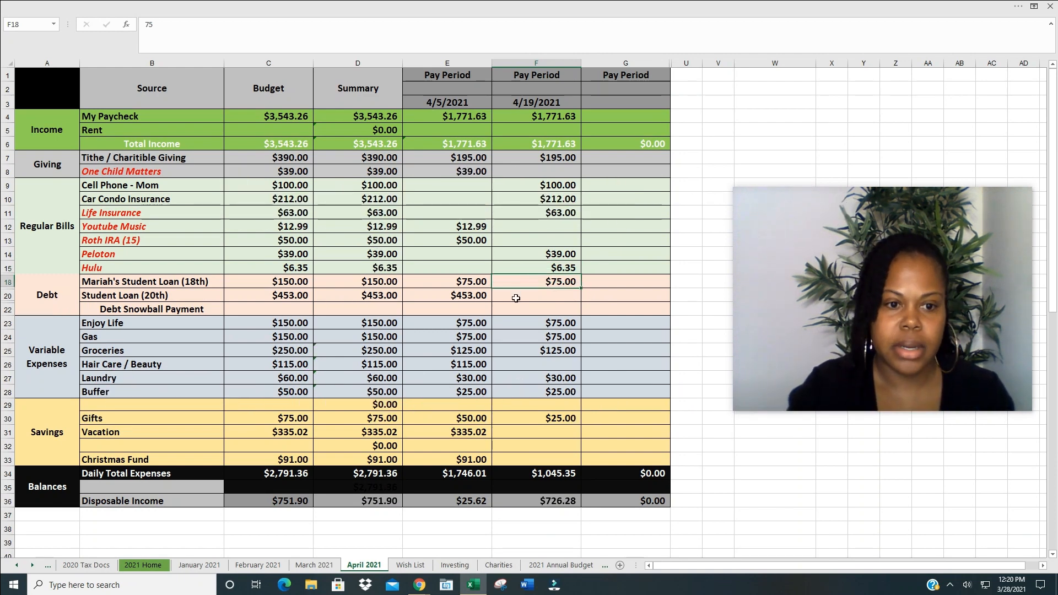
{"action": "mouse_move", "coordinate": [152, 199]}
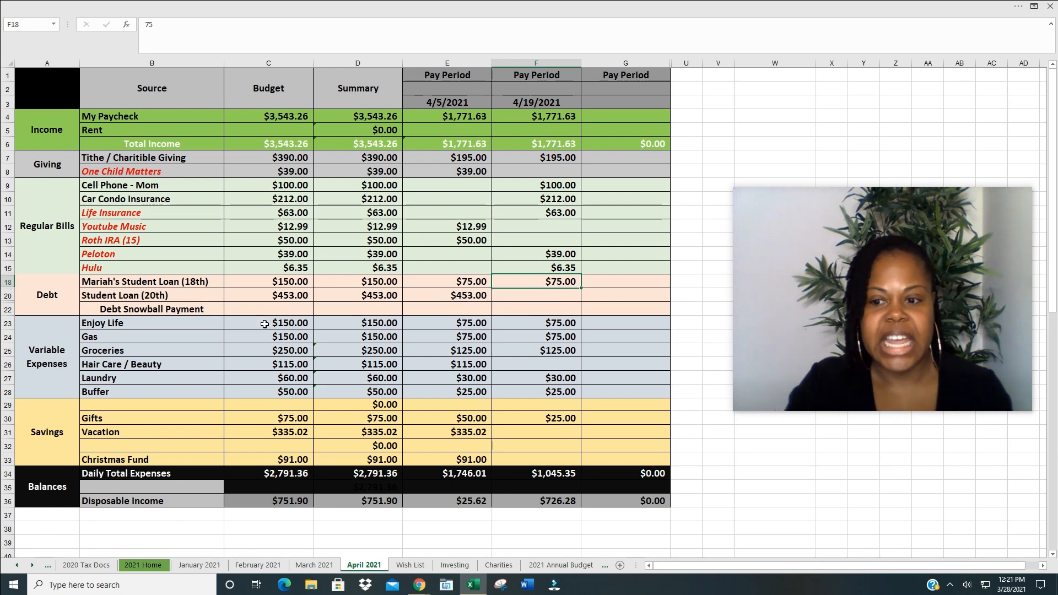
{"action": "mouse_move", "coordinate": [260, 333]}
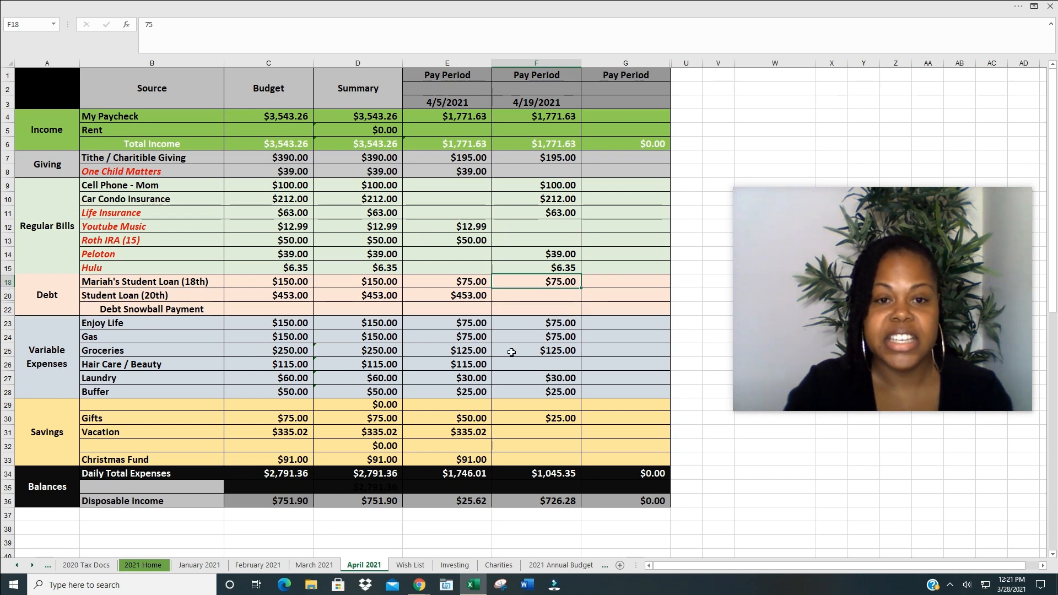
Step: Set Groceries to $140 in the first pay period and confirm the Hair Care / Beauty amount
{"action": "left_click", "coordinate": [445, 351]}
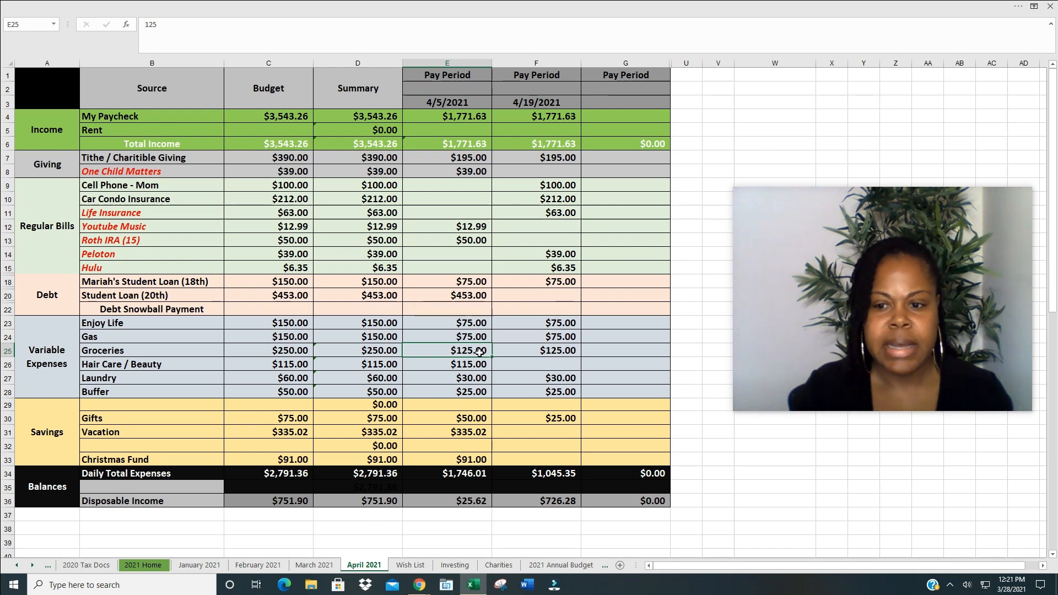
{"action": "type", "text": "140"}
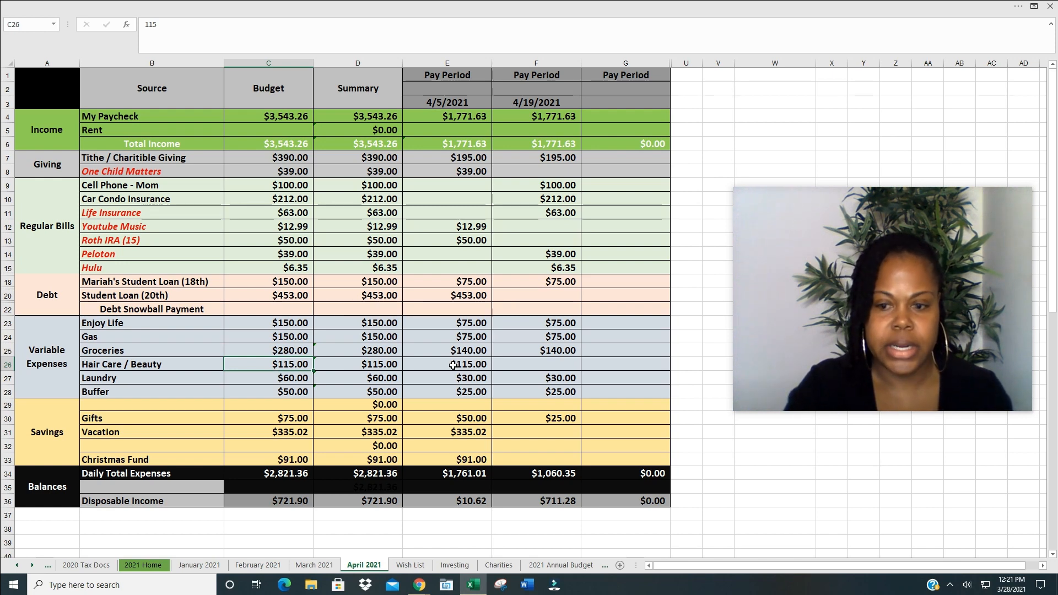
{"action": "mouse_move", "coordinate": [445, 354]}
{"action": "type", "text": "14"}
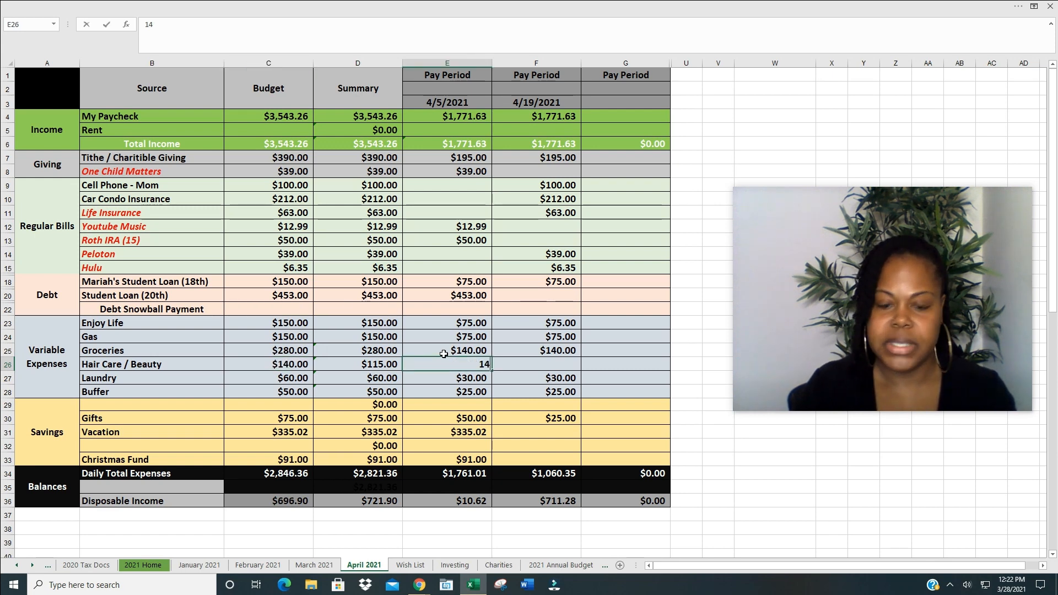
{"action": "key", "text": "Return"}
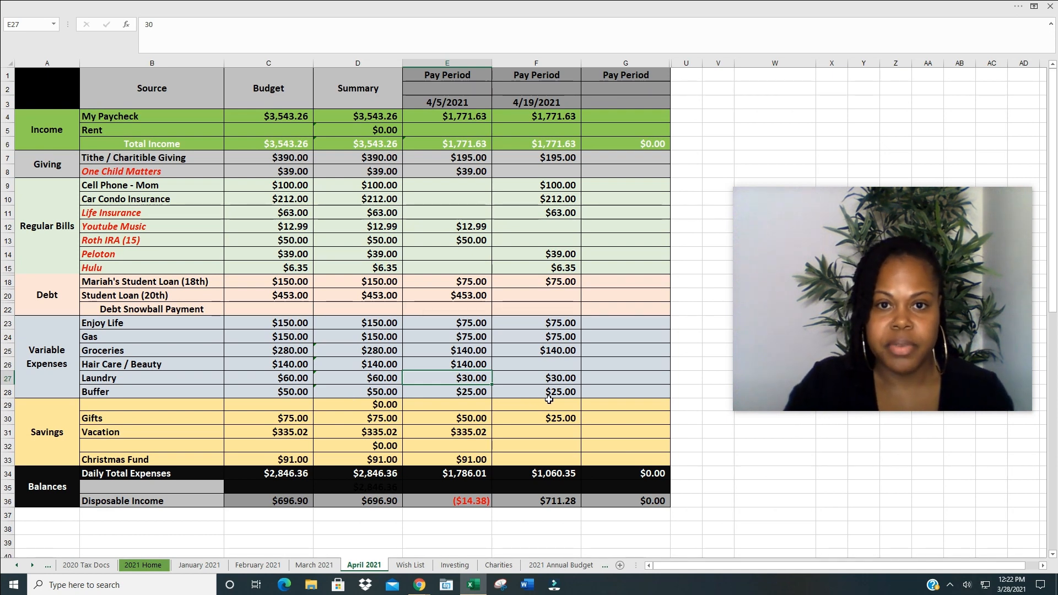
{"action": "mouse_move", "coordinate": [281, 436]}
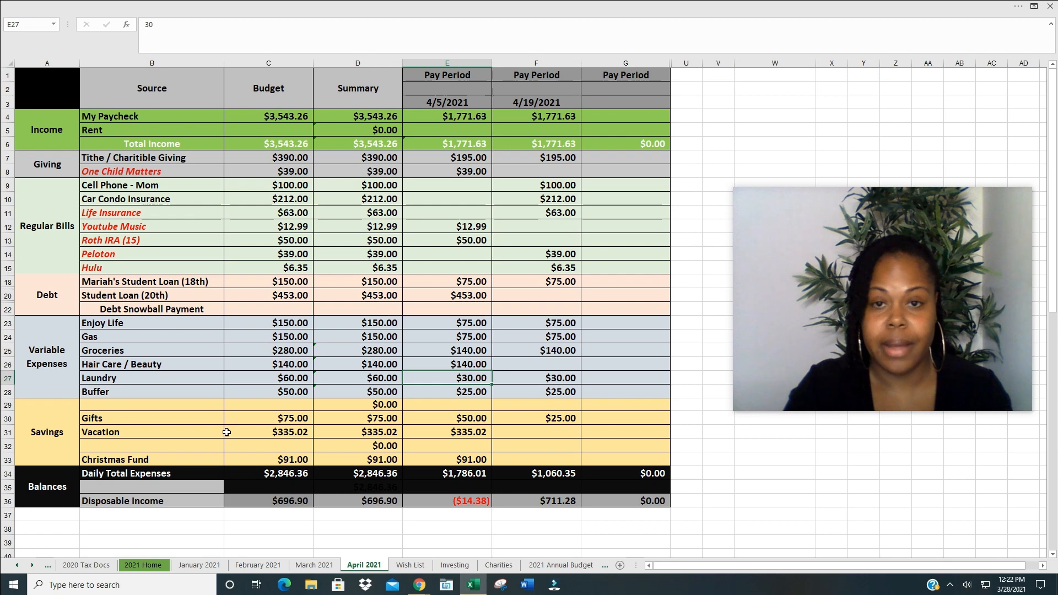
{"action": "mouse_move", "coordinate": [232, 422]}
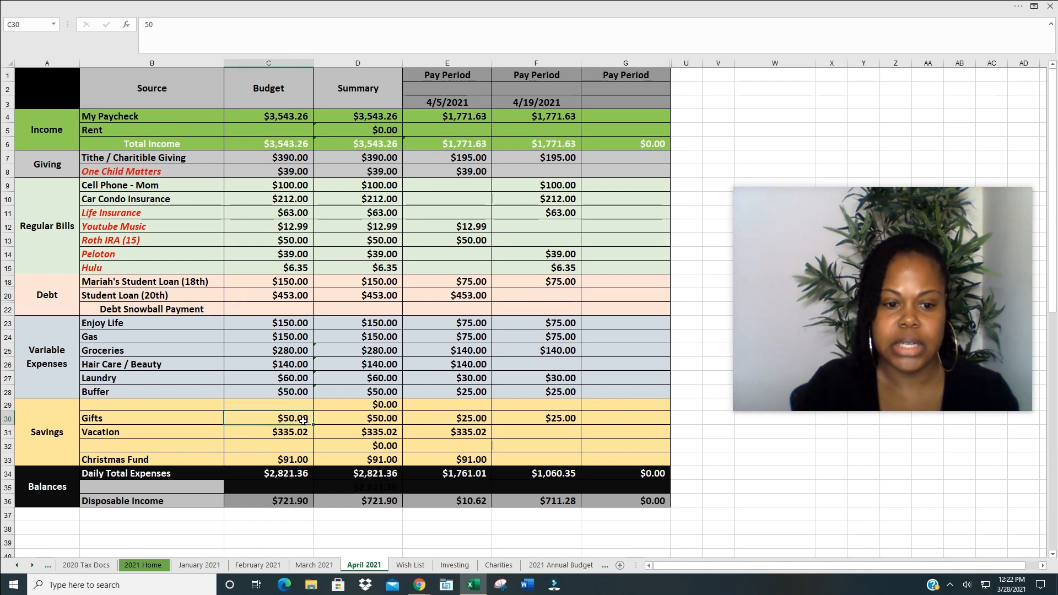
Step: Select the Vacation savings budget amount
{"action": "left_click", "coordinate": [268, 432]}
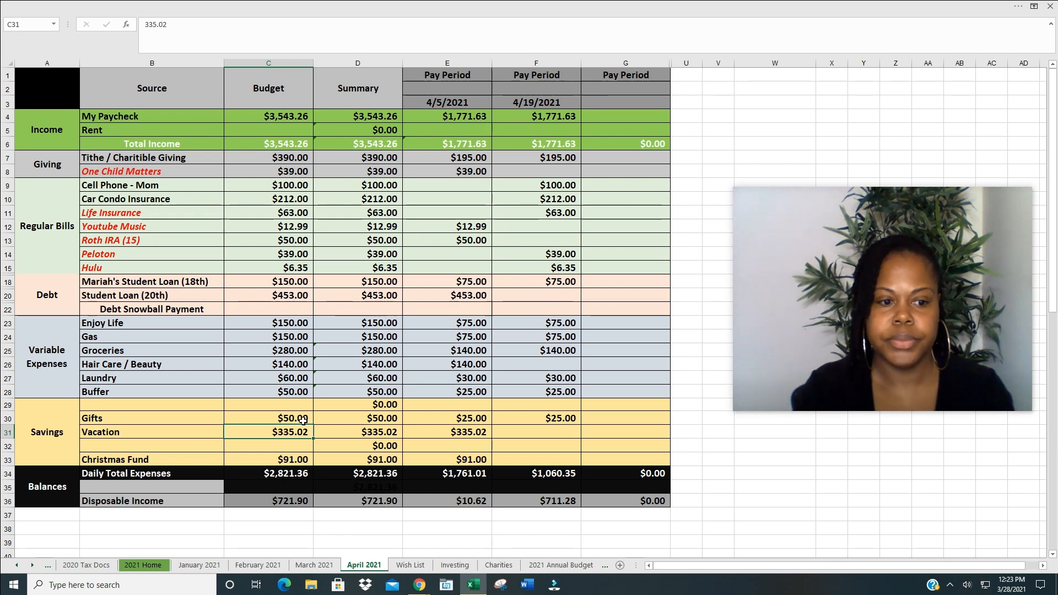
Step: Delete the Vacation budget and first pay-period amounts
{"action": "key", "text": "Delete"}
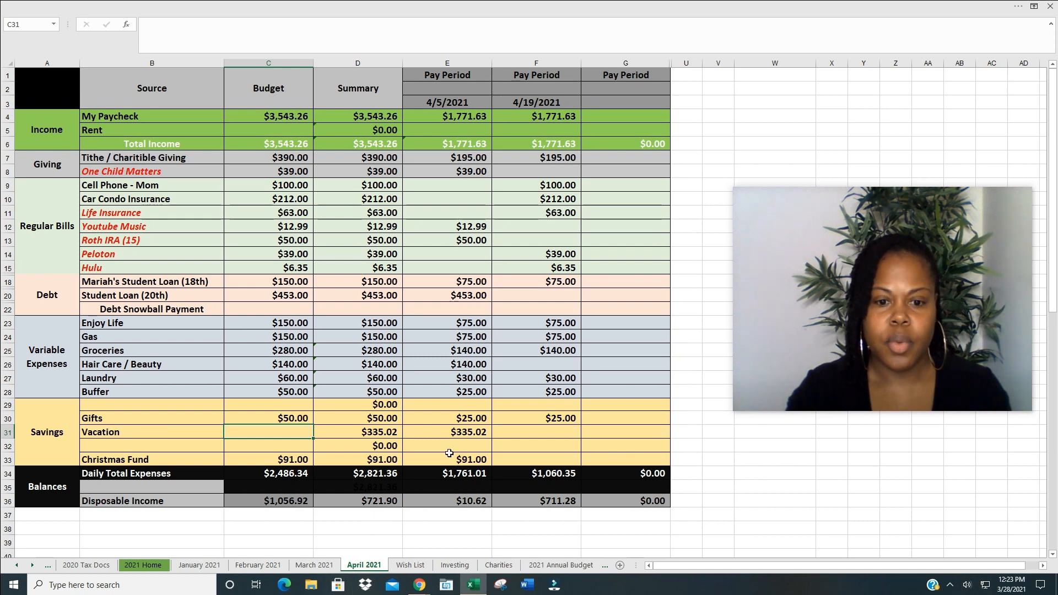
{"action": "left_click", "coordinate": [446, 432]}
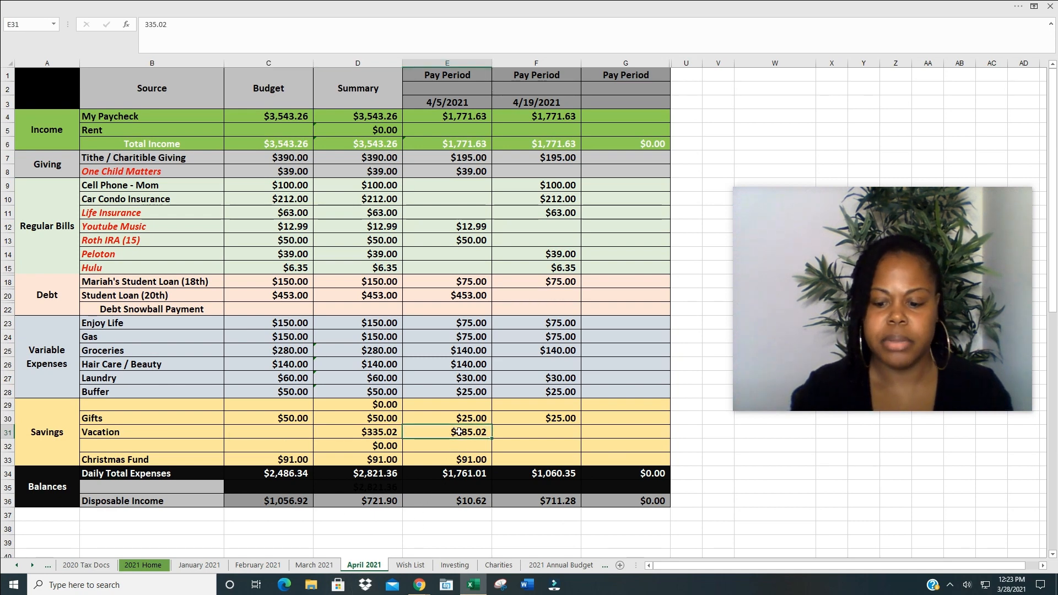
{"action": "key", "text": "Delete"}
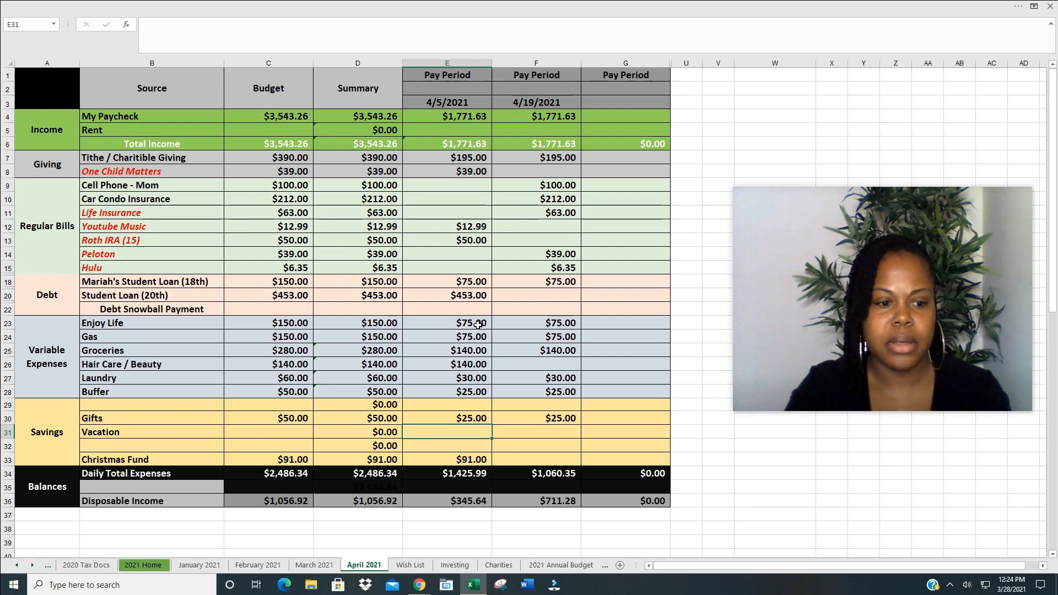
Step: Label the empty savings row Clothing & Accessories and enter $25 for the first pay period
{"action": "left_click", "coordinate": [152, 405]}
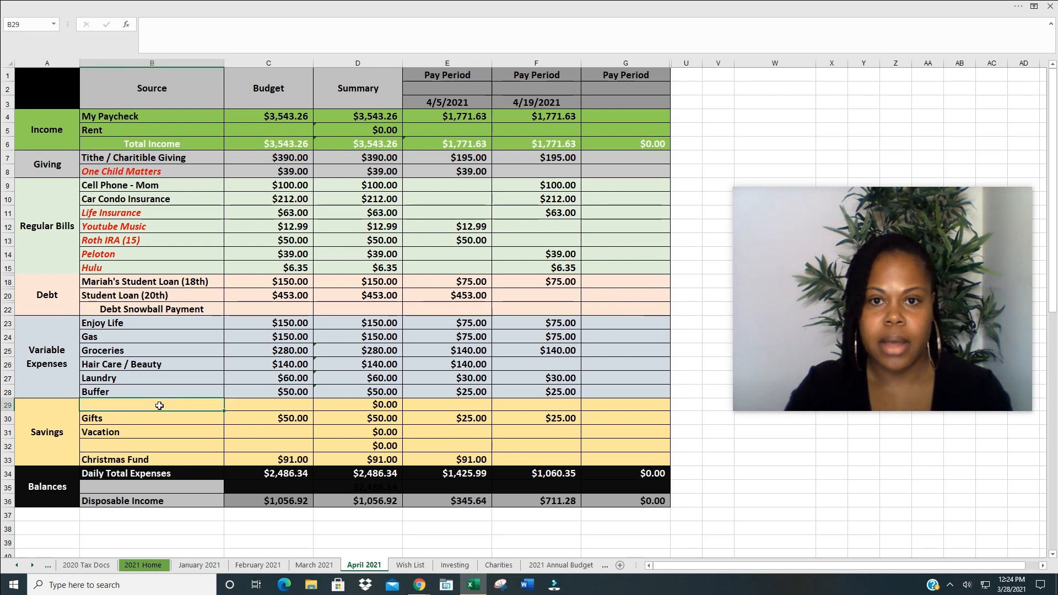
{"action": "type", "text": "Clothing & Accessories"}
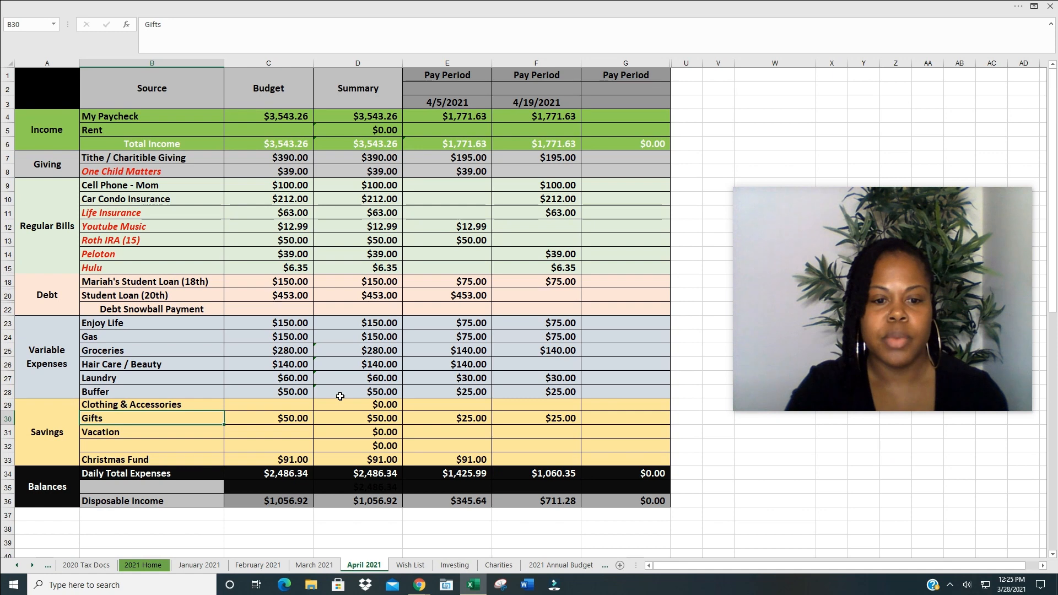
{"action": "left_click", "coordinate": [446, 404]}
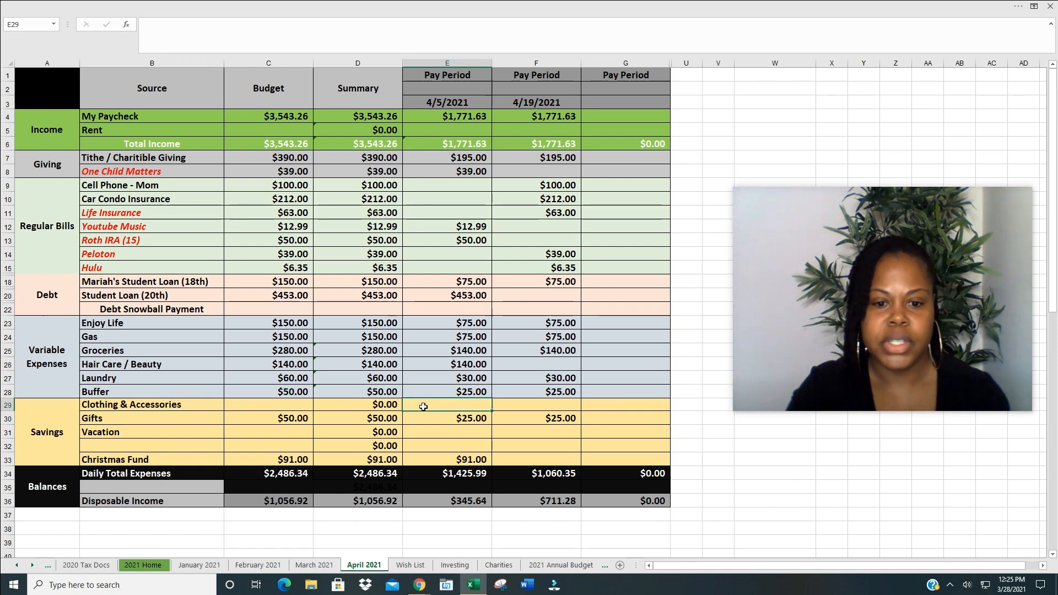
{"action": "type", "text": "25.00"}
{"action": "left_click", "coordinate": [268, 404]}
{"action": "type", "text": "$50.00"}
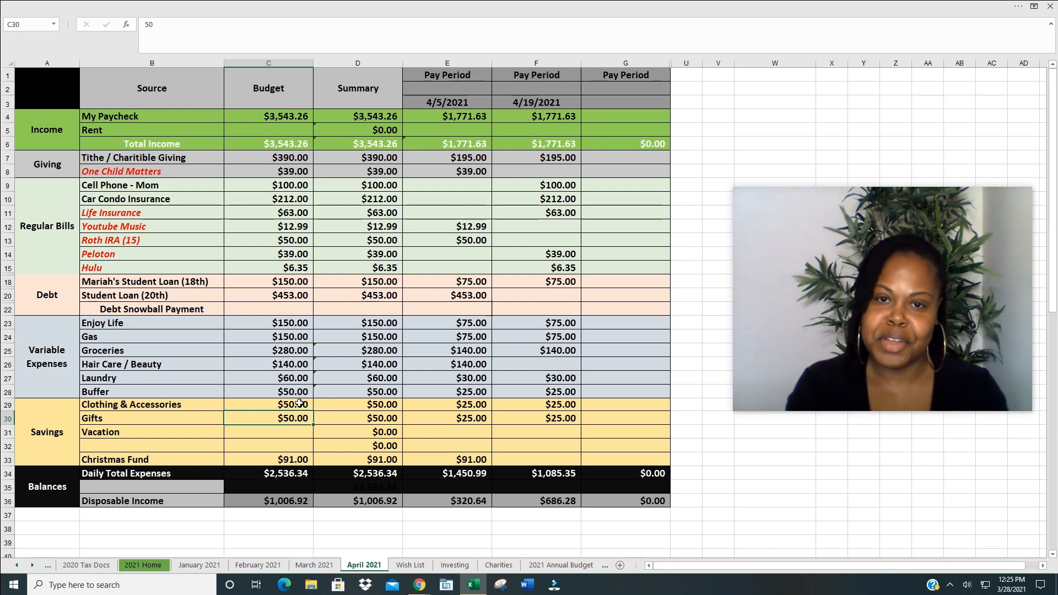
{"action": "mouse_move", "coordinate": [497, 329]}
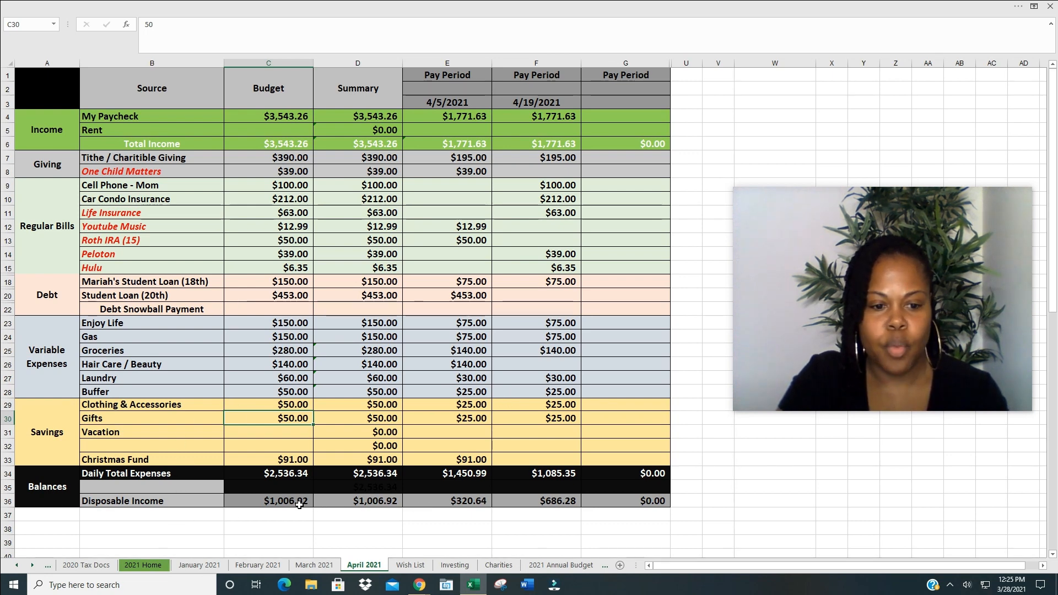
{"action": "mouse_move", "coordinate": [299, 512]}
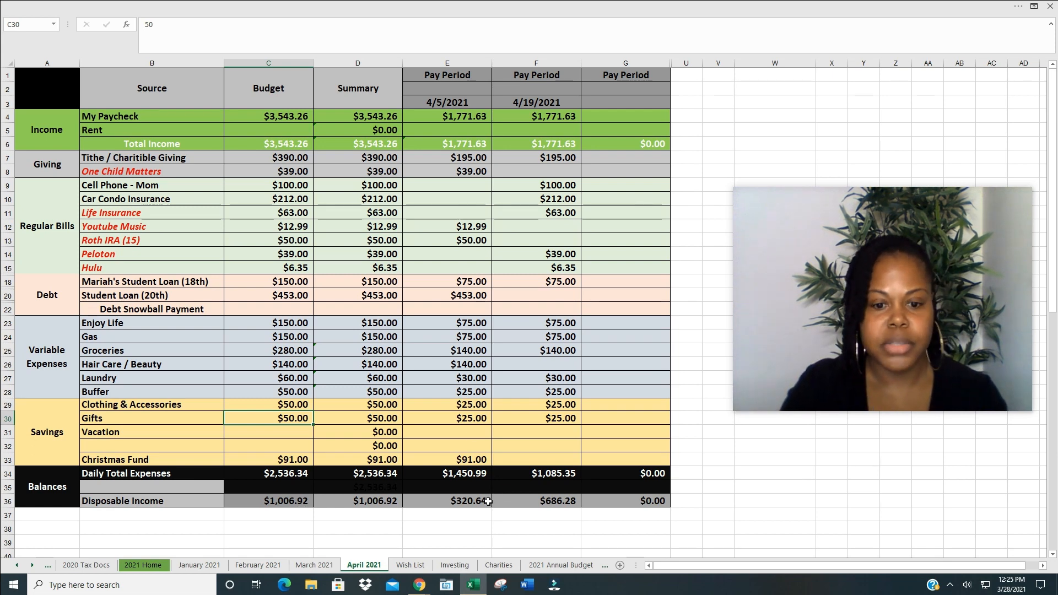
{"action": "mouse_move", "coordinate": [473, 510]}
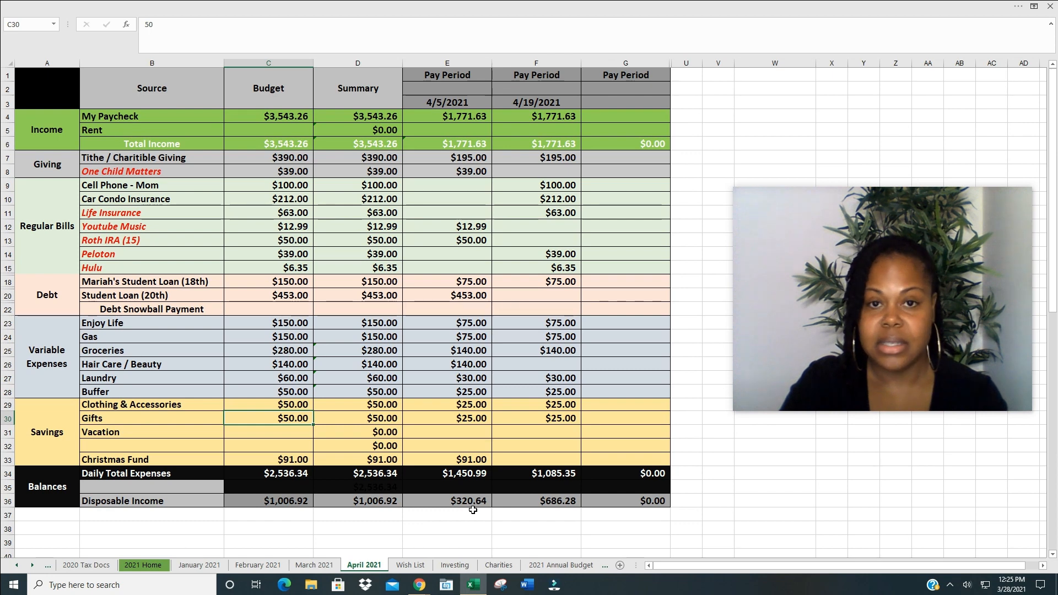
{"action": "mouse_move", "coordinate": [553, 513]}
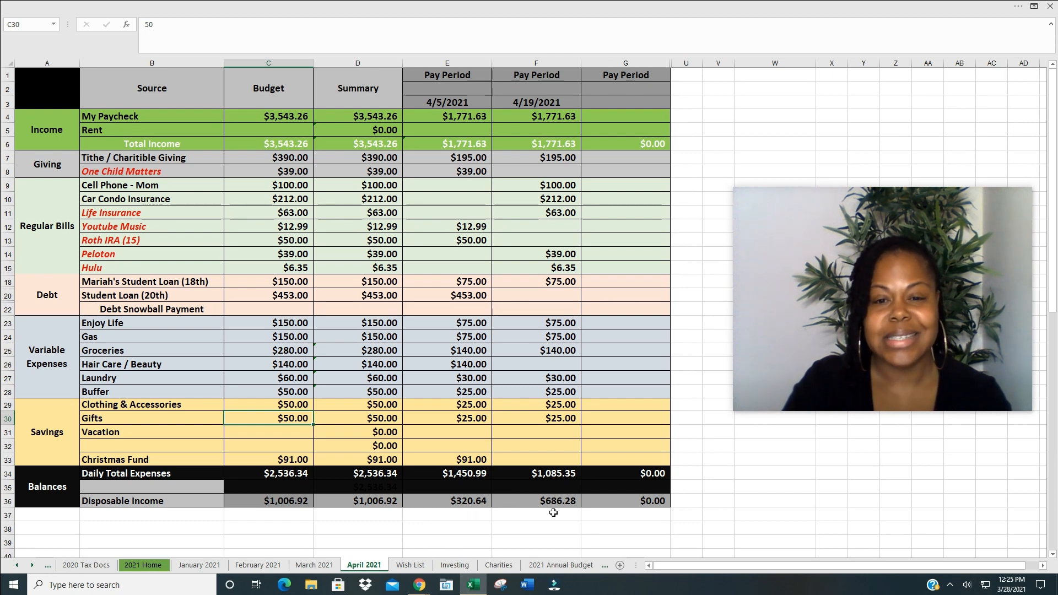
{"action": "mouse_move", "coordinate": [583, 514]}
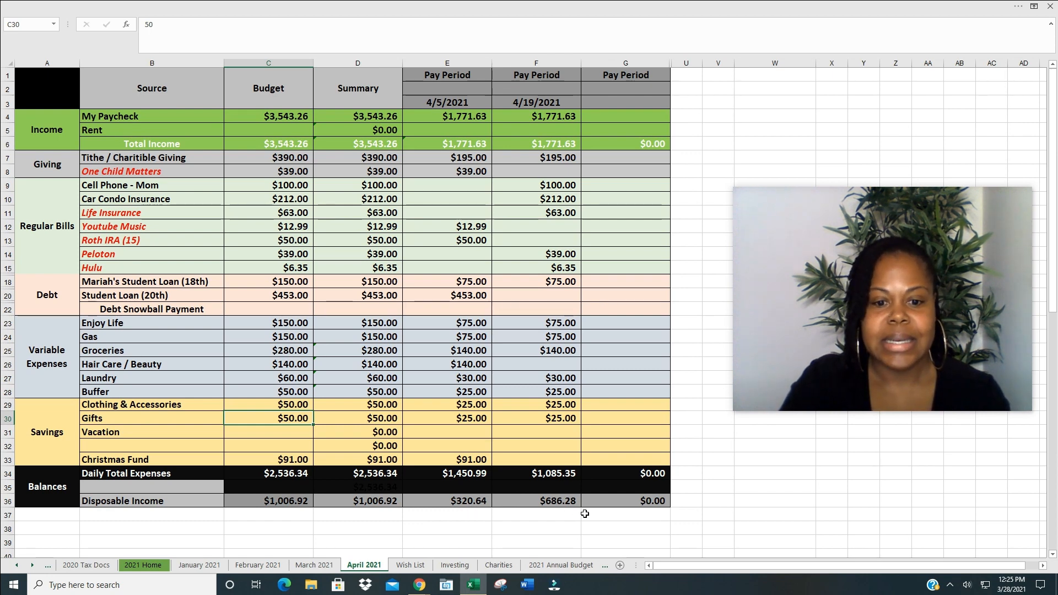